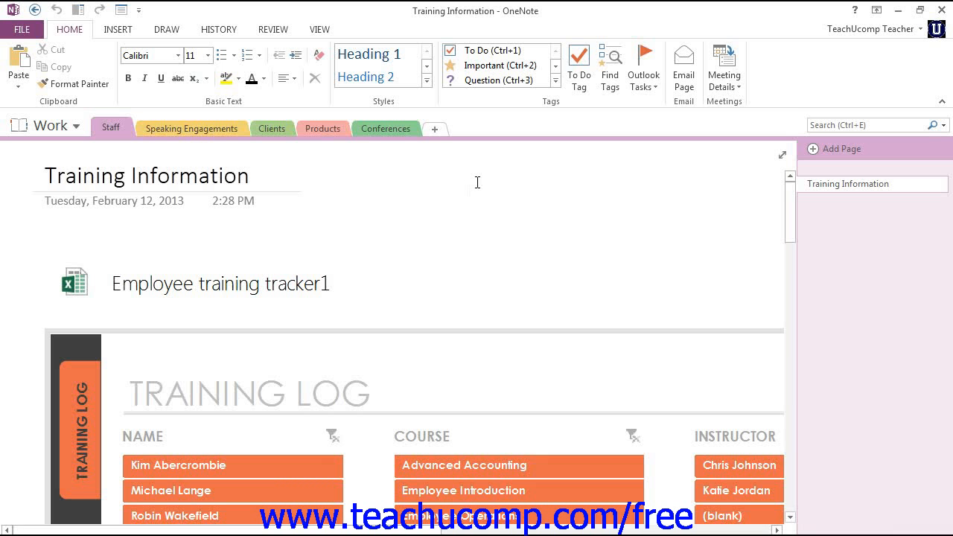
Create a new section group named 'Internal' from the section tab bar
click(476, 186)
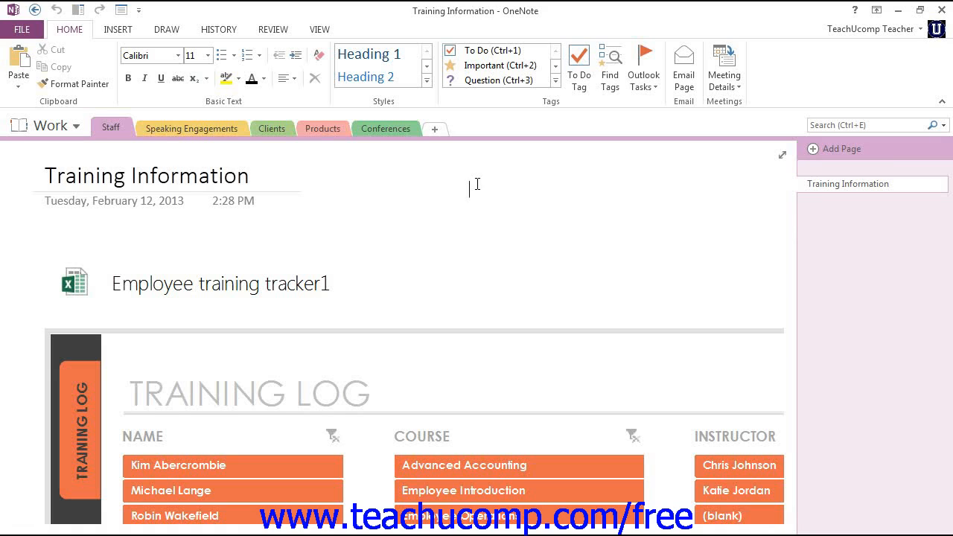
mouse_move(476, 185)
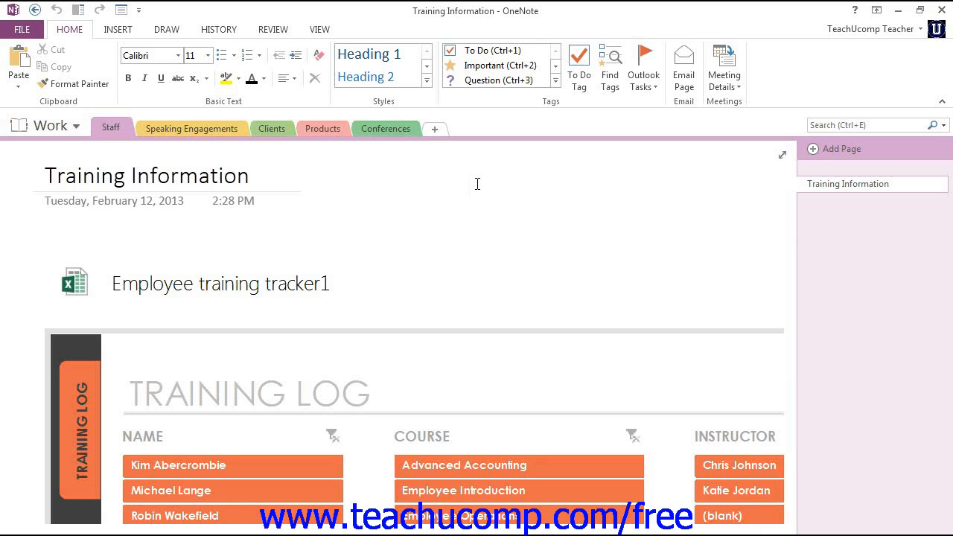
click(469, 190)
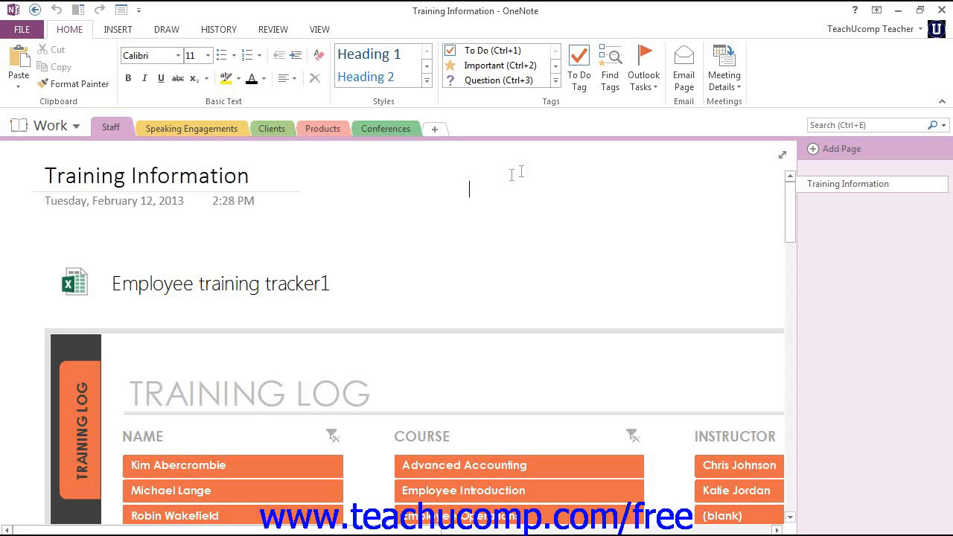
click(435, 129)
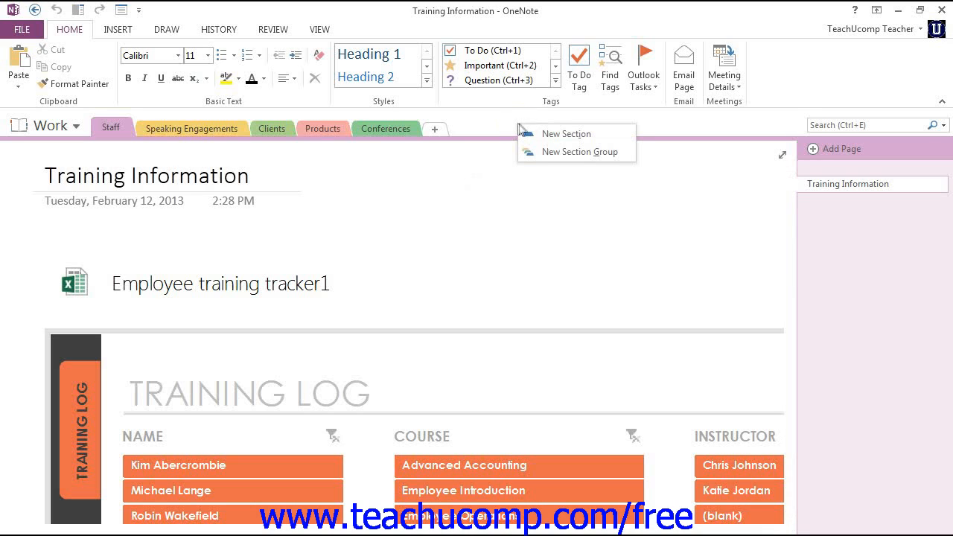
click(579, 151)
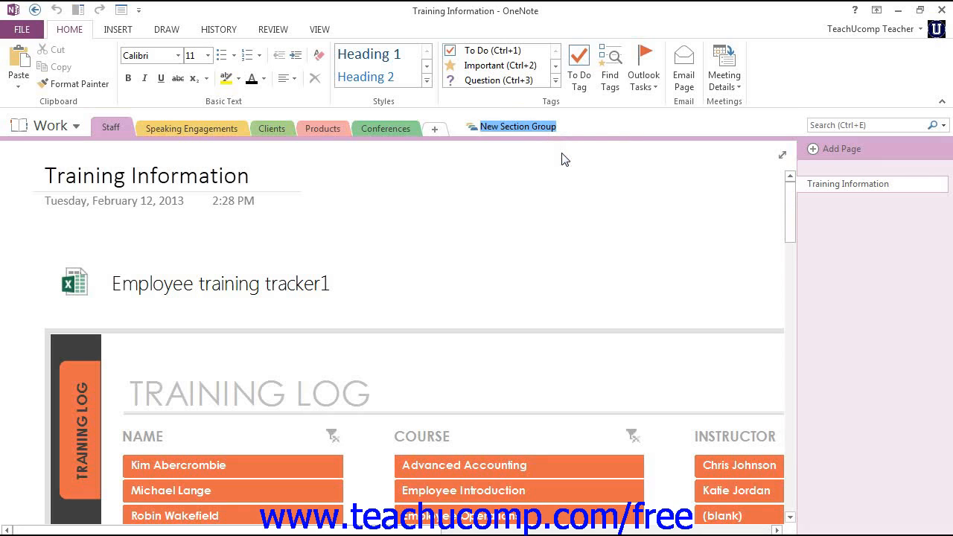
mouse_move(564, 160)
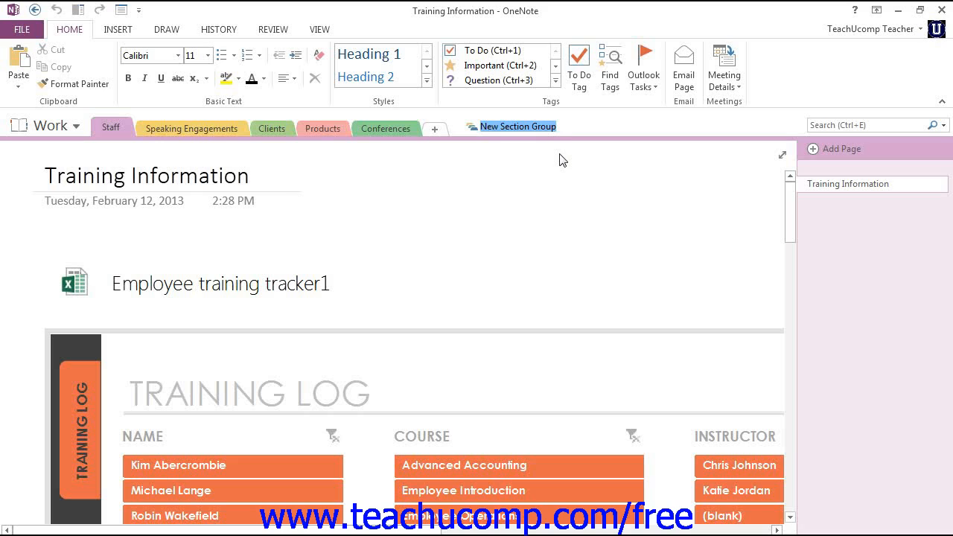
text(Internal)
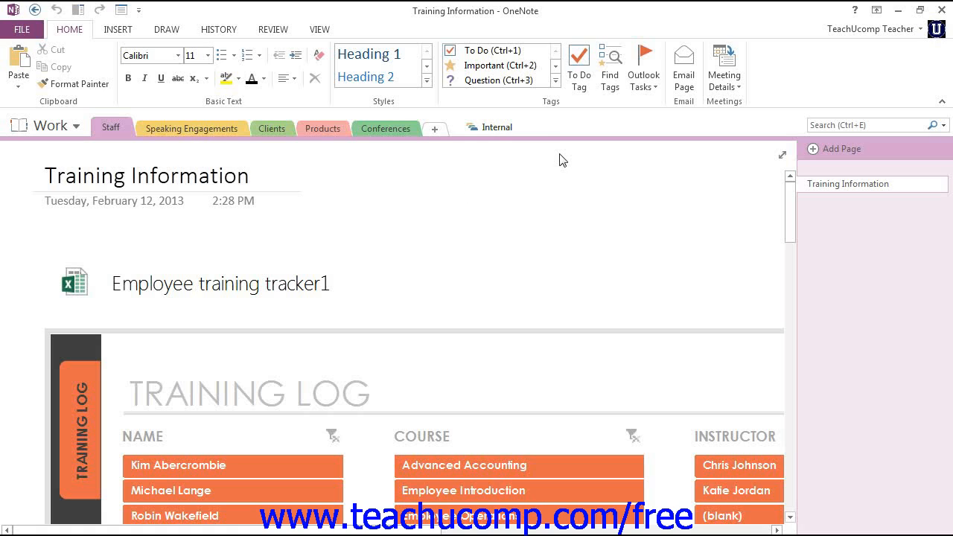
click(468, 190)
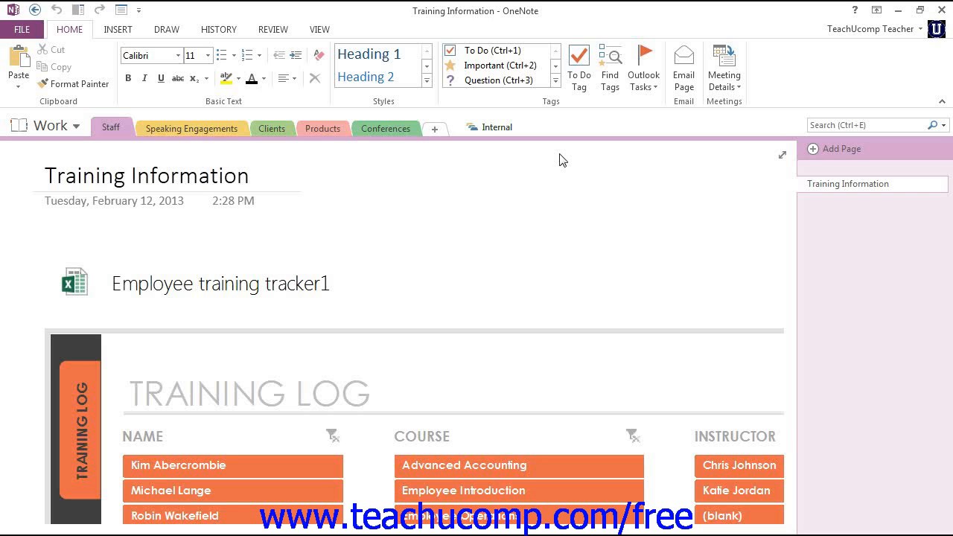
Drag the Staff section tab into the Internal section group
click(112, 127)
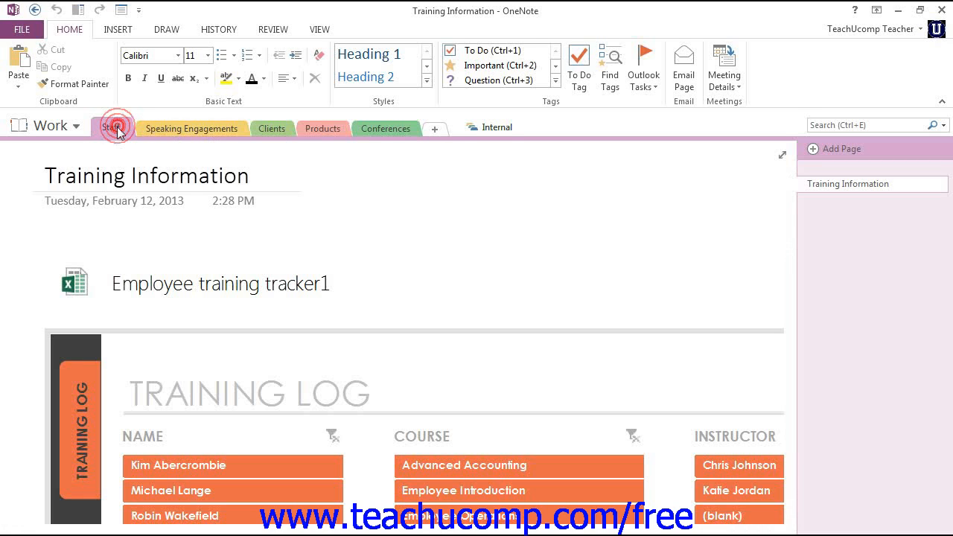
click(112, 128)
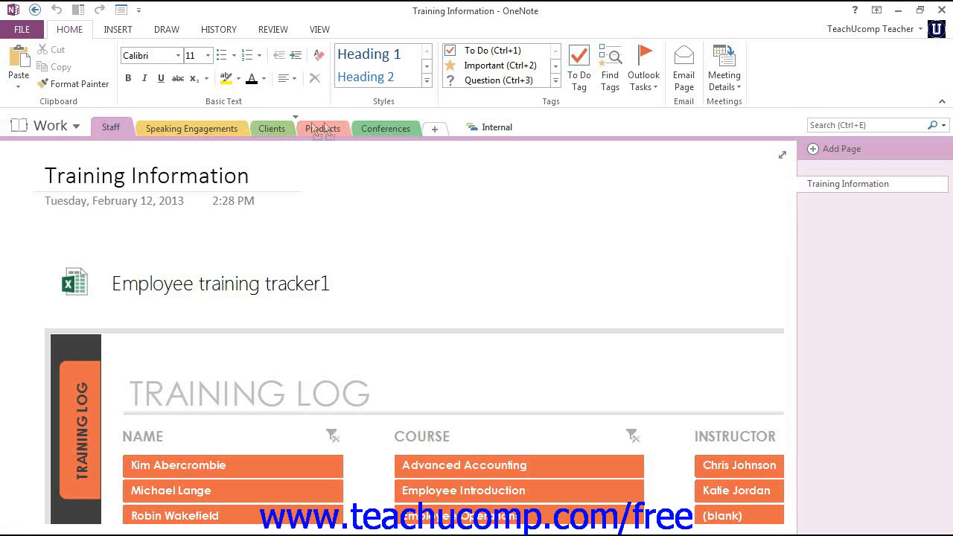
click(495, 127)
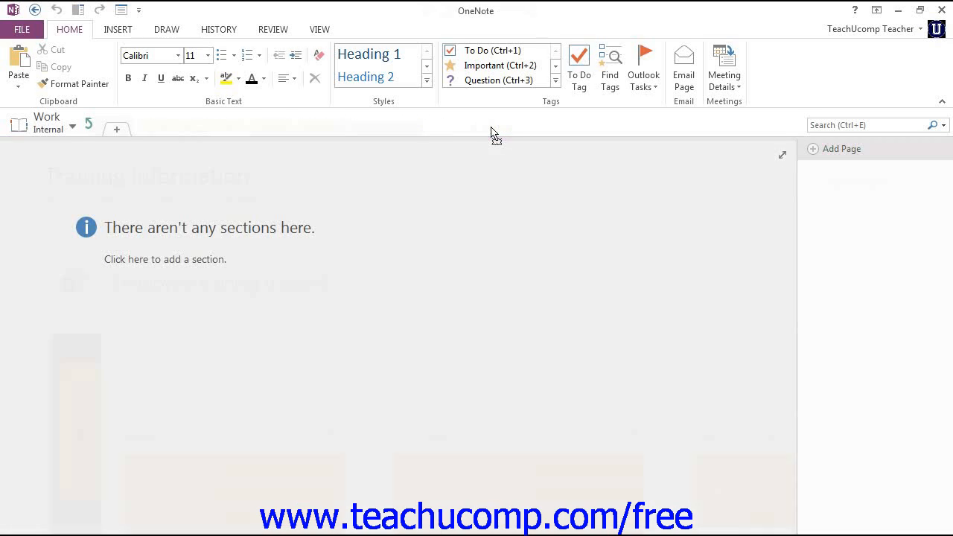
click(122, 127)
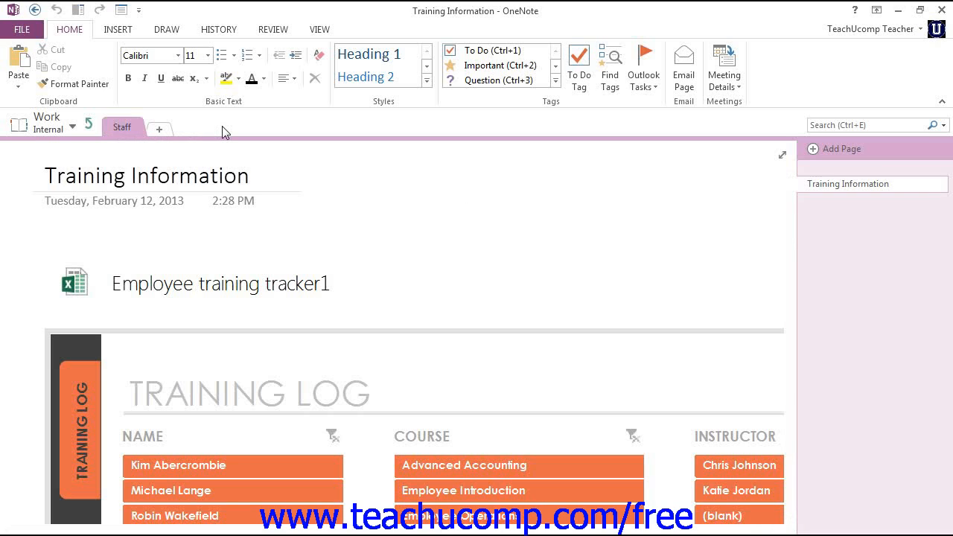
click(469, 190)
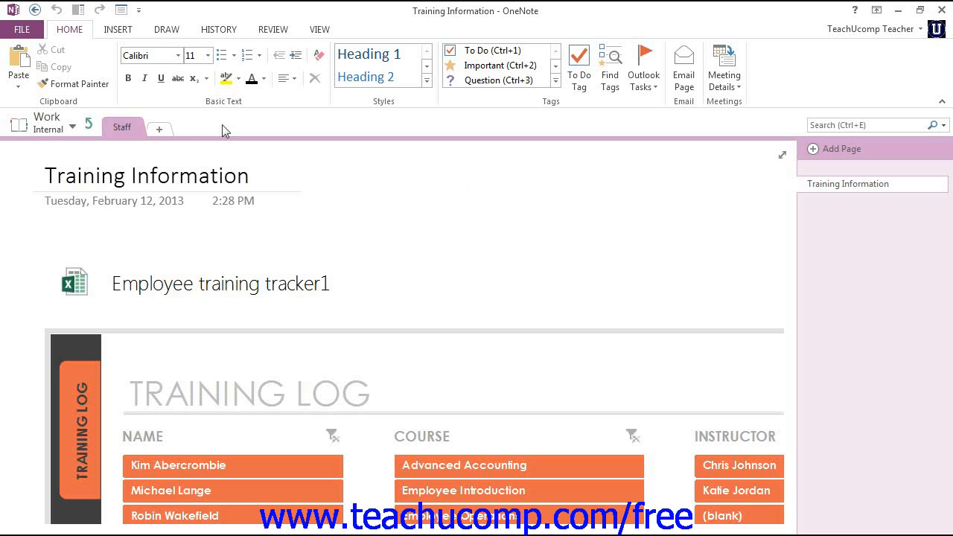
mouse_move(89, 125)
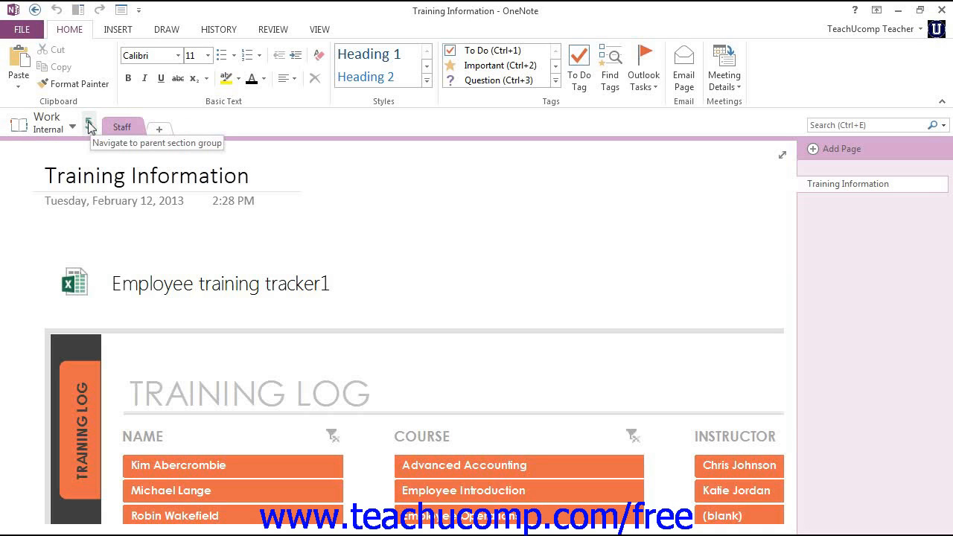
Go up to the notebook's main sections, then back into the Internal group
click(467, 188)
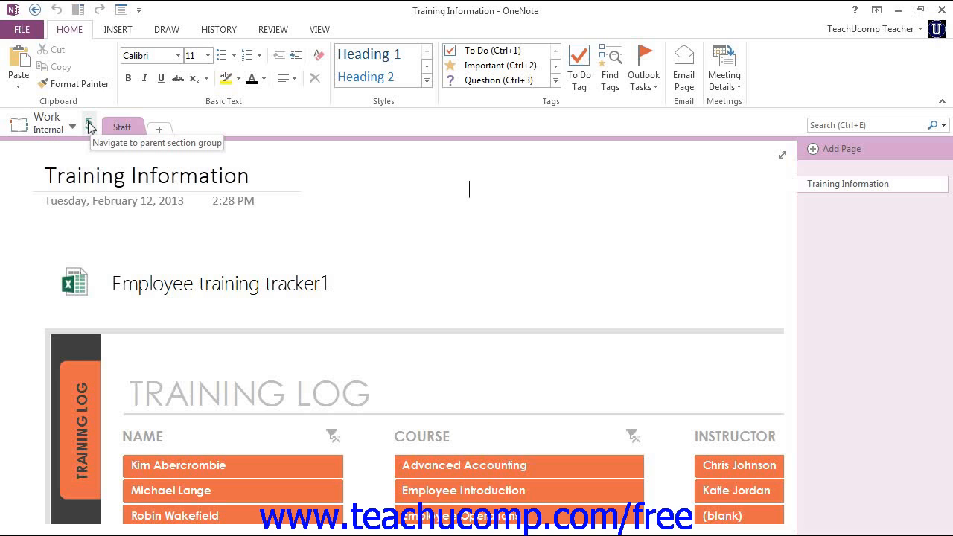
click(88, 127)
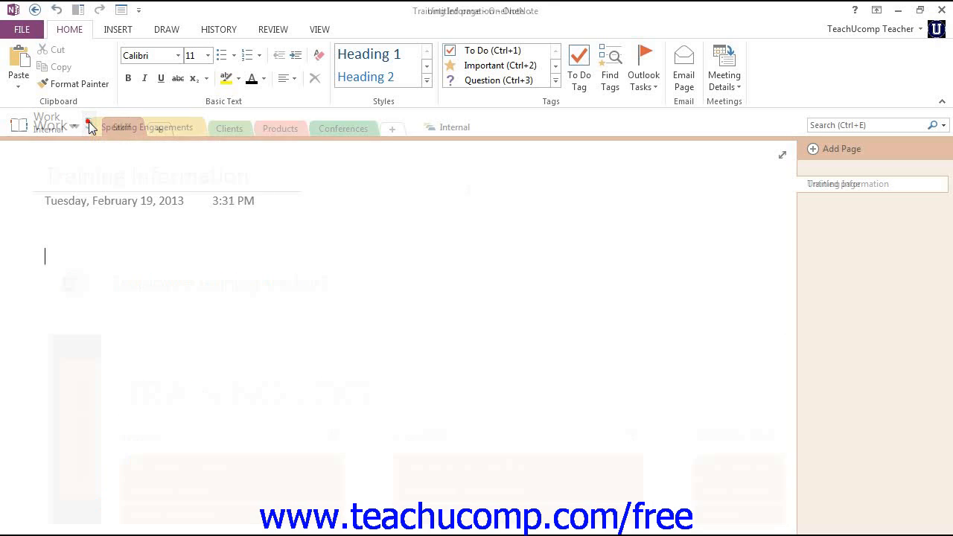
click(840, 148)
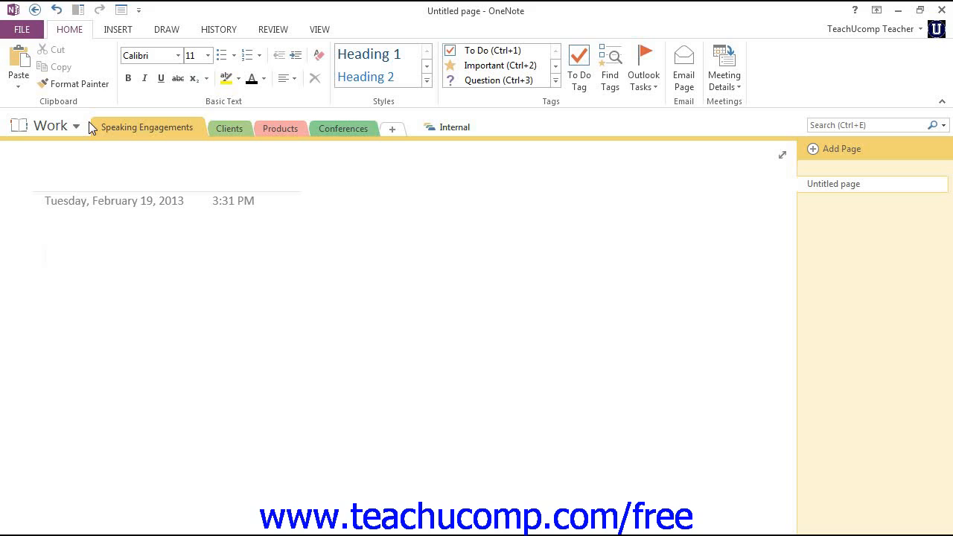
click(45, 256)
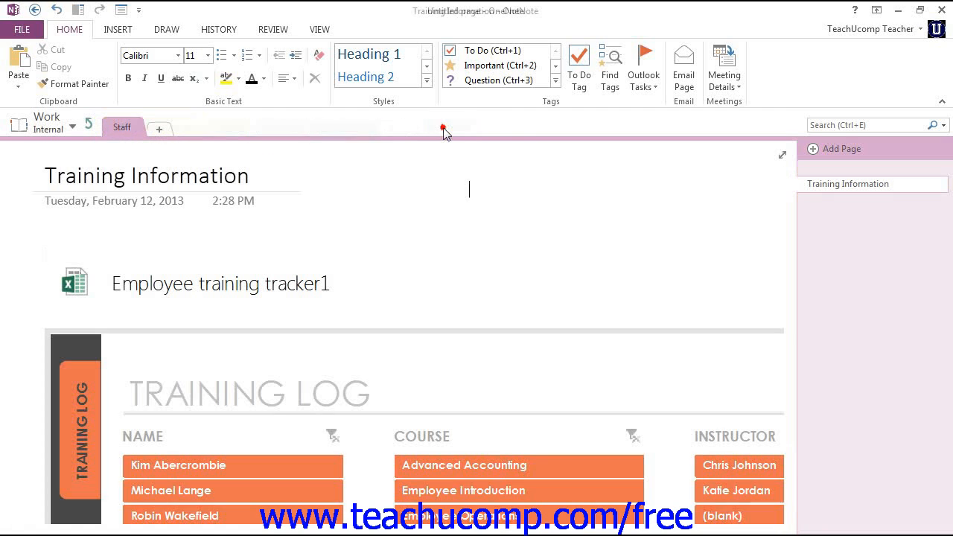
mouse_move(227, 134)
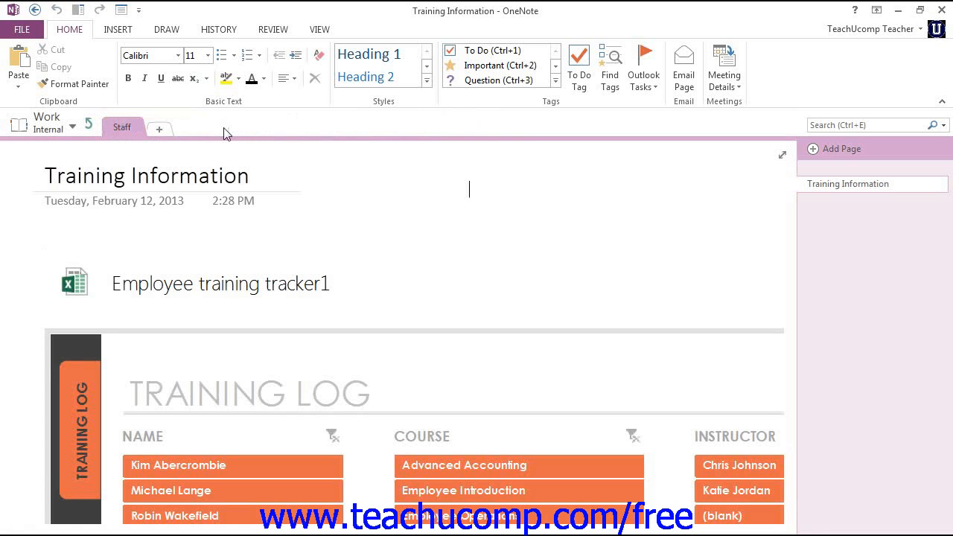
mouse_move(122, 126)
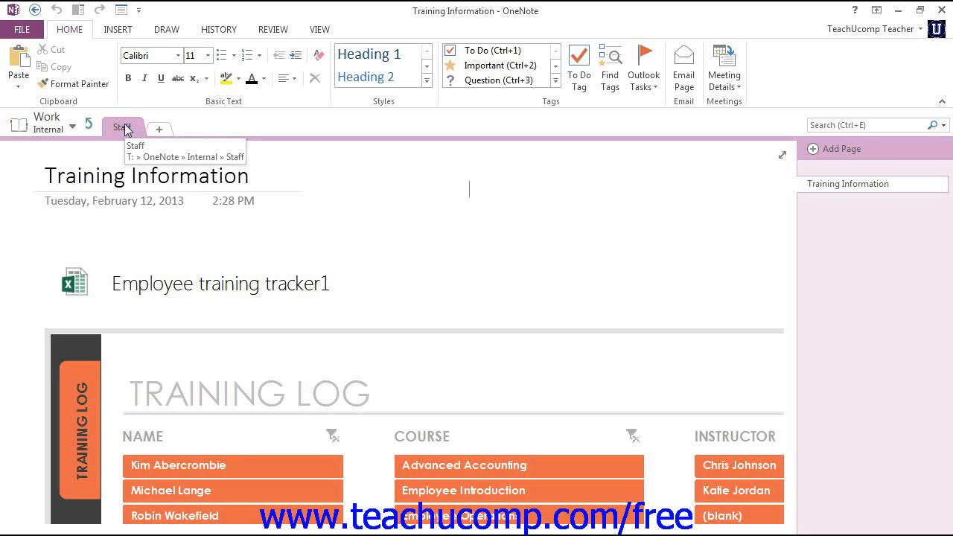
mouse_move(91, 128)
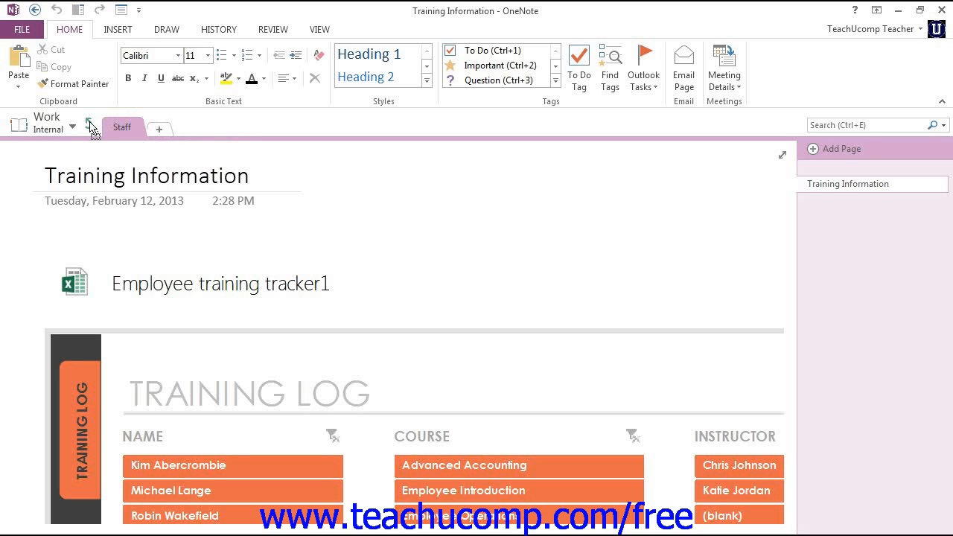
Drag Staff out of Internal to the top level, placing it after Conferences
click(89, 124)
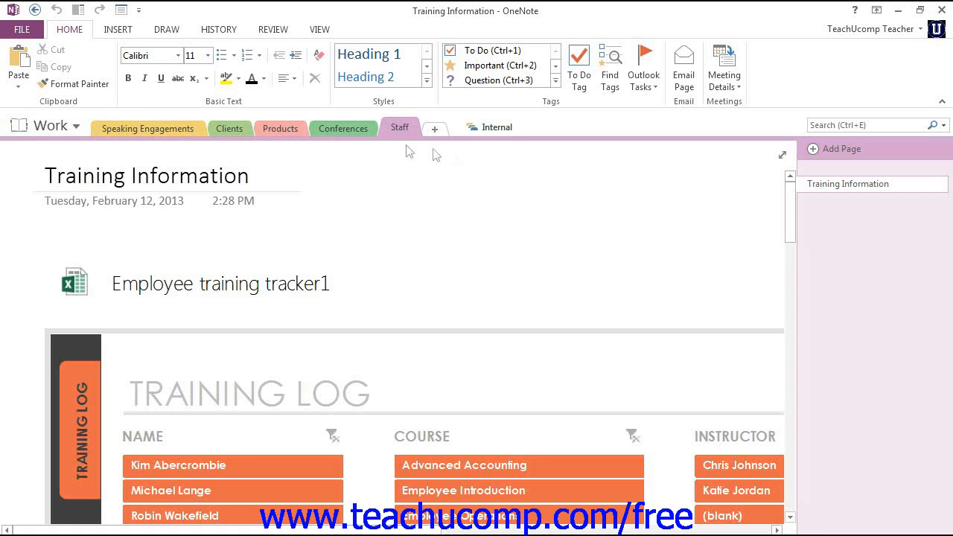
click(468, 190)
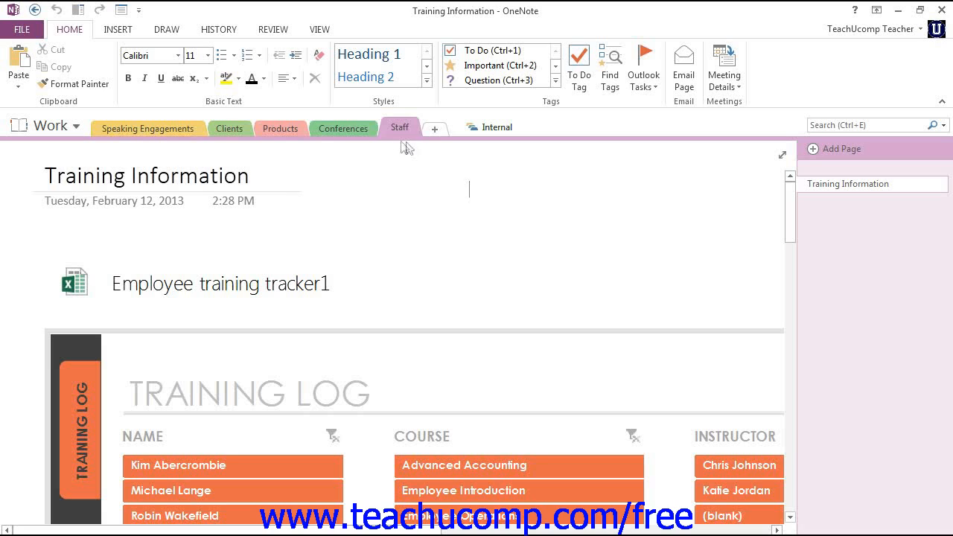
mouse_move(492, 126)
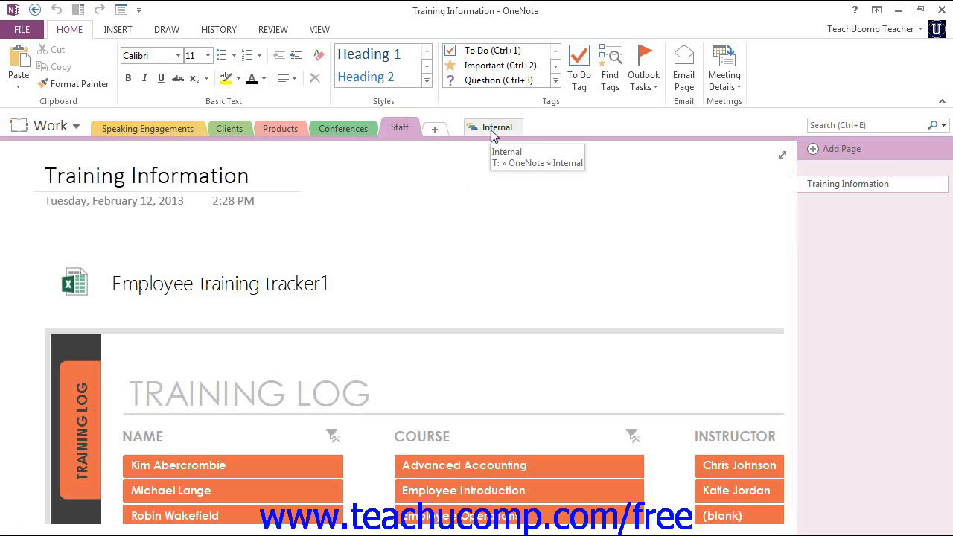
Delete the Internal section group and confirm sending it to the Recycle Bin
right_click(493, 126)
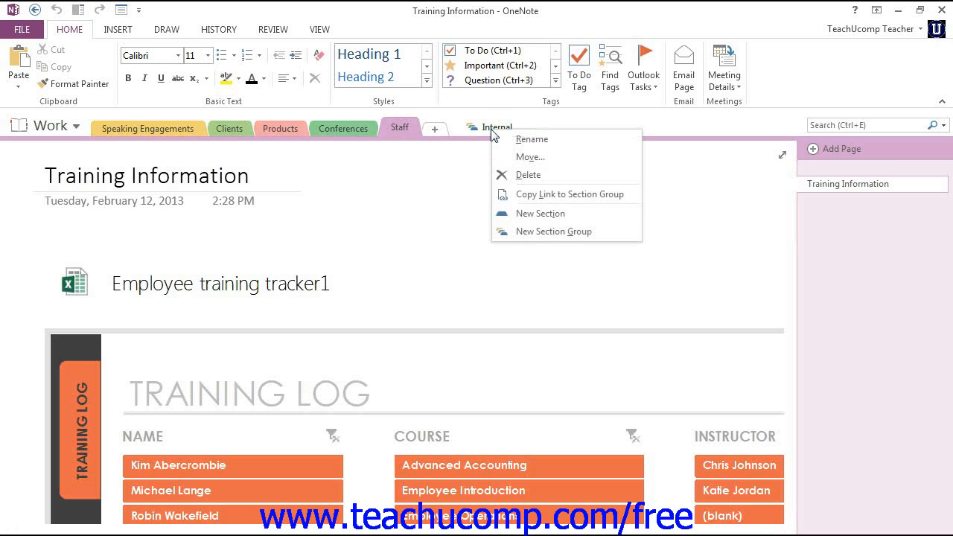
mouse_move(528, 175)
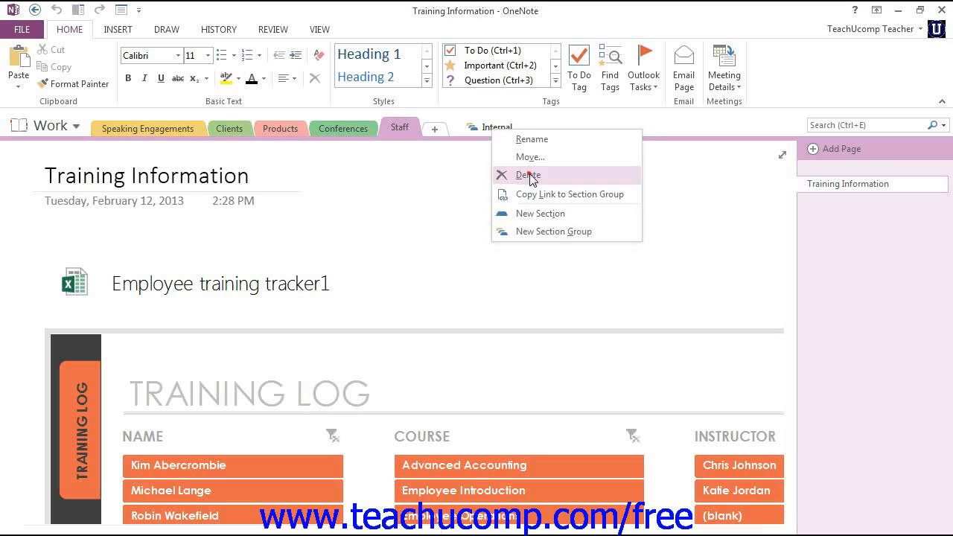
click(528, 174)
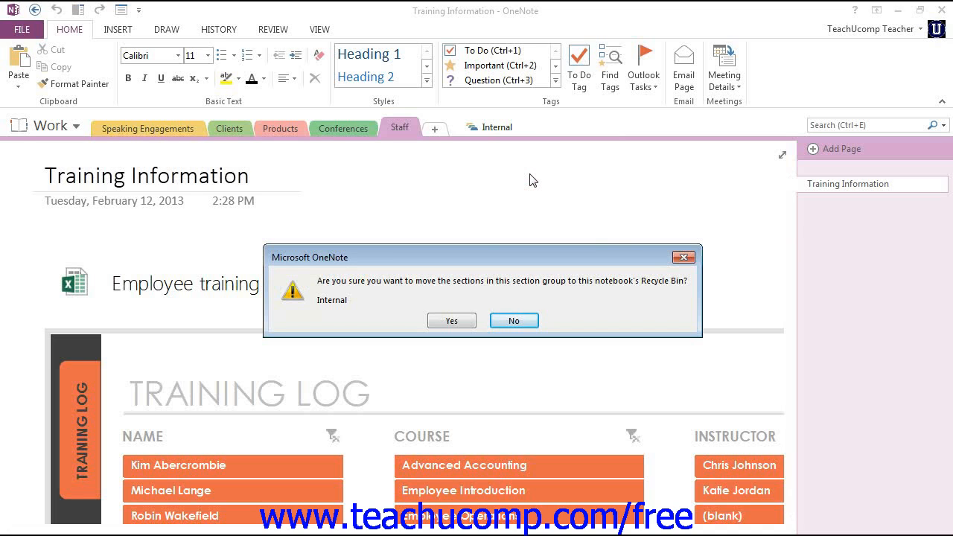
click(451, 320)
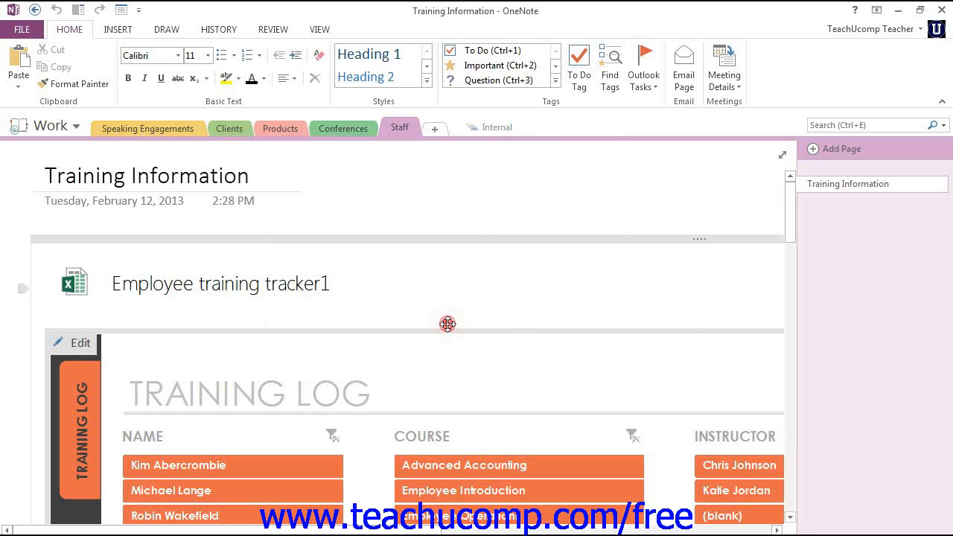